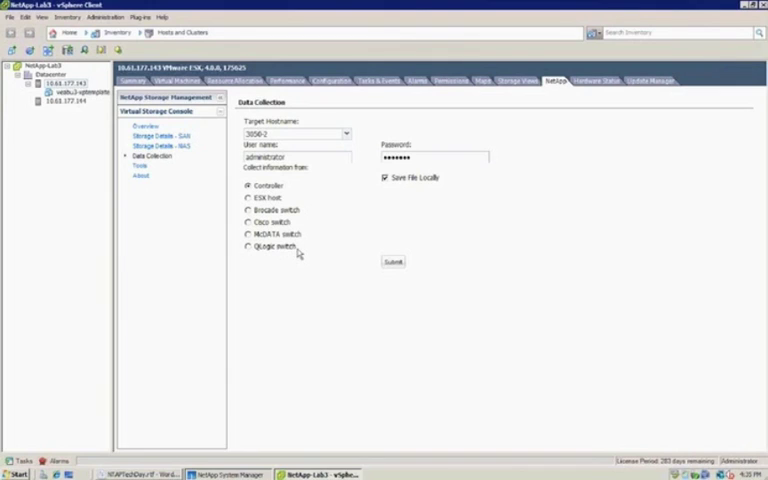
# Accept the selected storage controller and choose VMFS as the datastore type
pyautogui.click(140, 176)
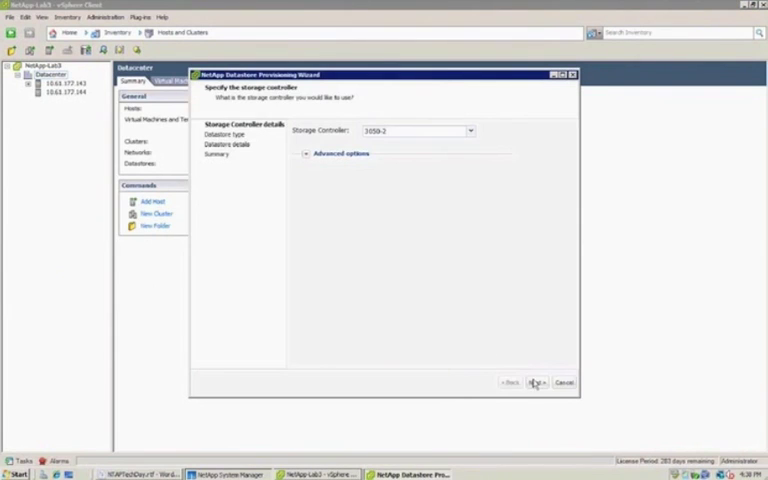
pyautogui.click(536, 382)
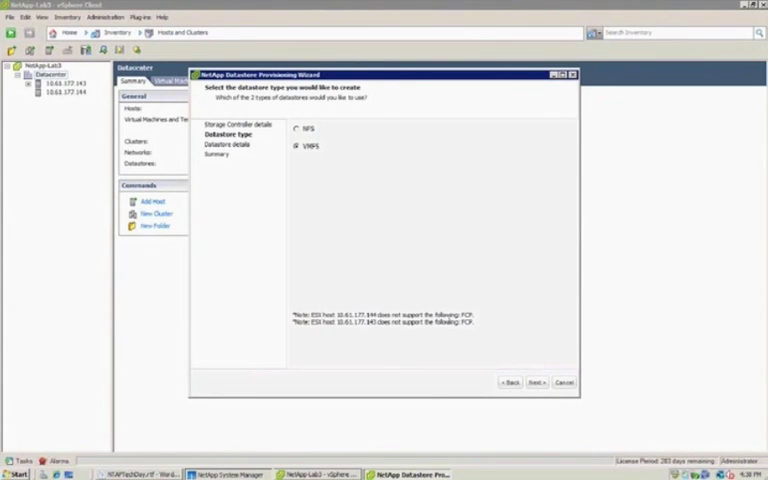